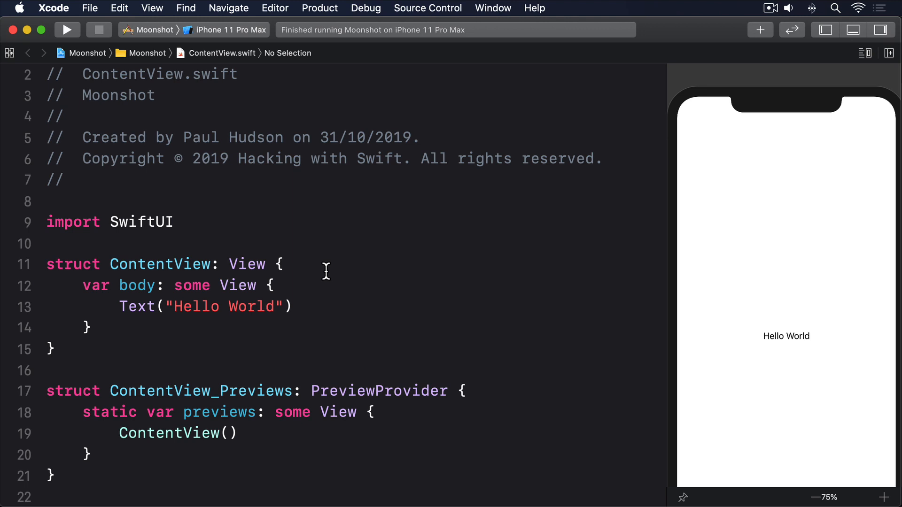
{"action": "mouse_move", "coordinate": [315, 304]}
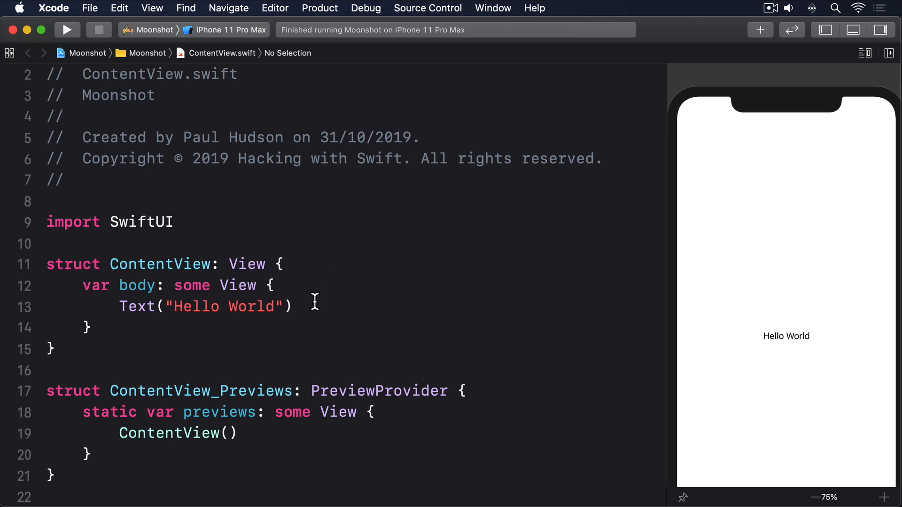
{"action": "type", "text": "Scroll"}
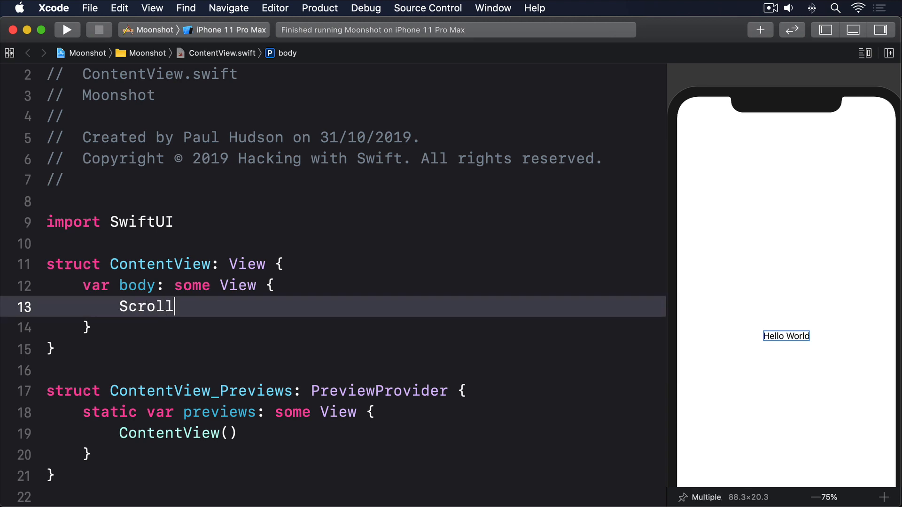
{"action": "type", "text": "View(.vertical) {"}
{"action": "type", "text": "VSta"}
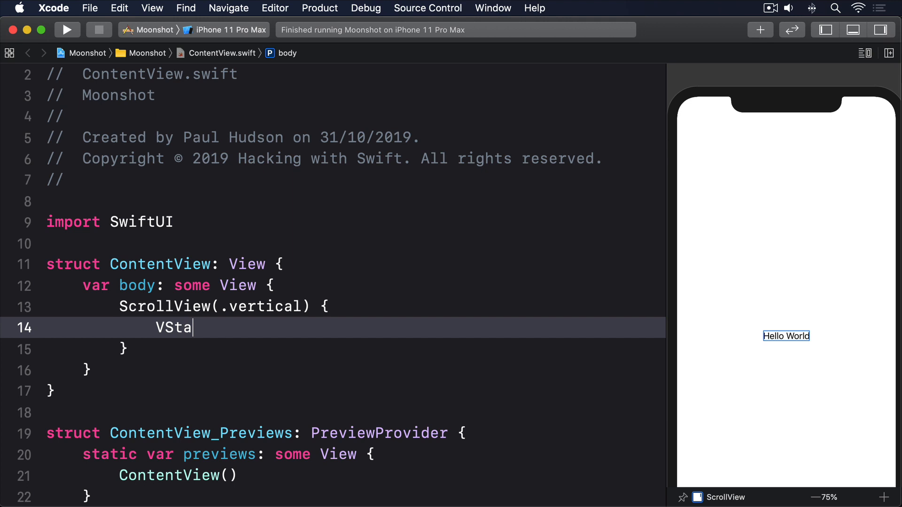
{"action": "type", "text": "ck(spacing: 10)"}
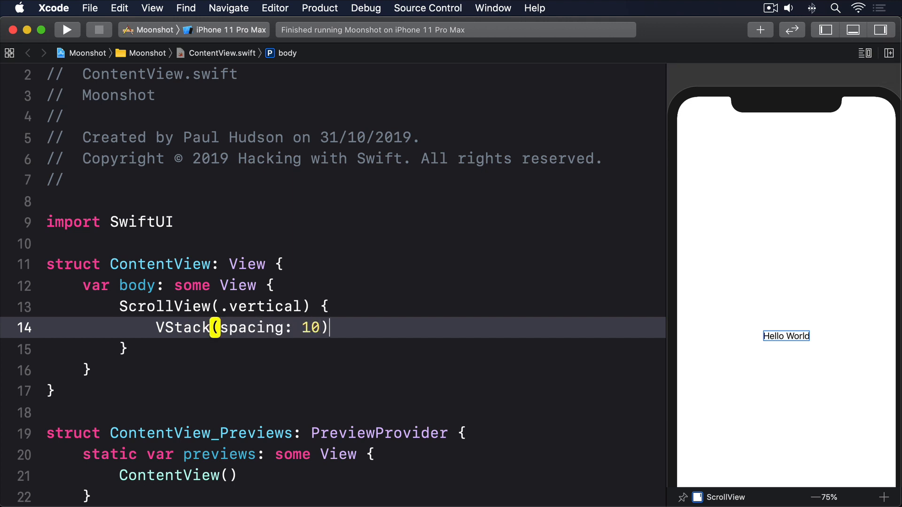
{"action": "type", "text": "{"}
{"action": "type", "text": "Text("}
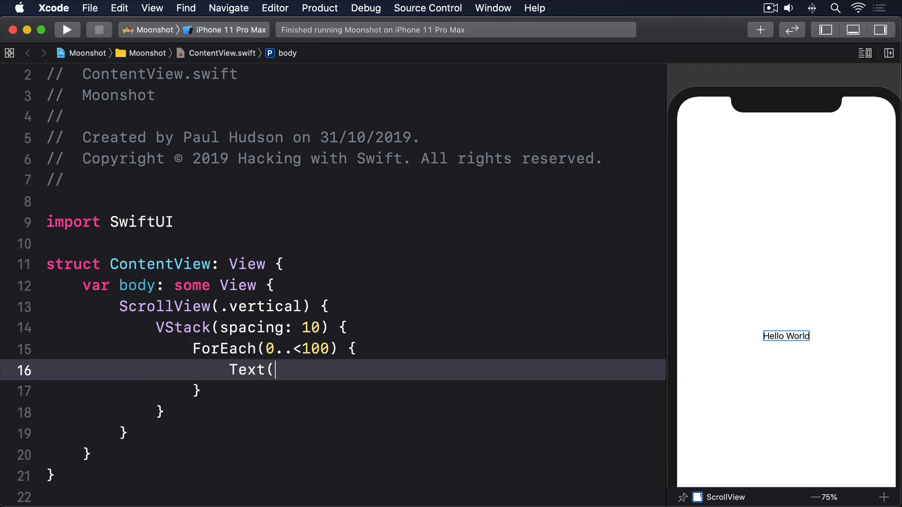
{"action": "type", "text": "\"Item \\($0)\""}
{"action": "type", "text": ".font(."}
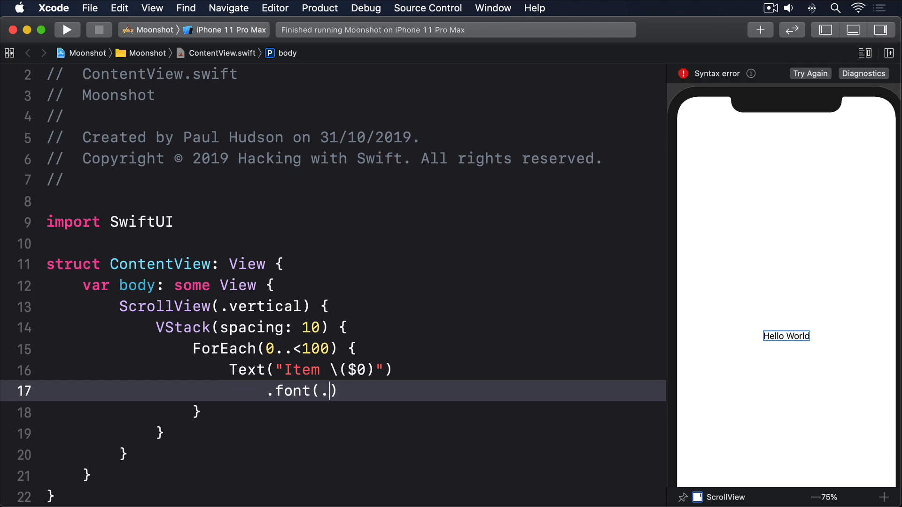
{"action": "type", "text": "title"}
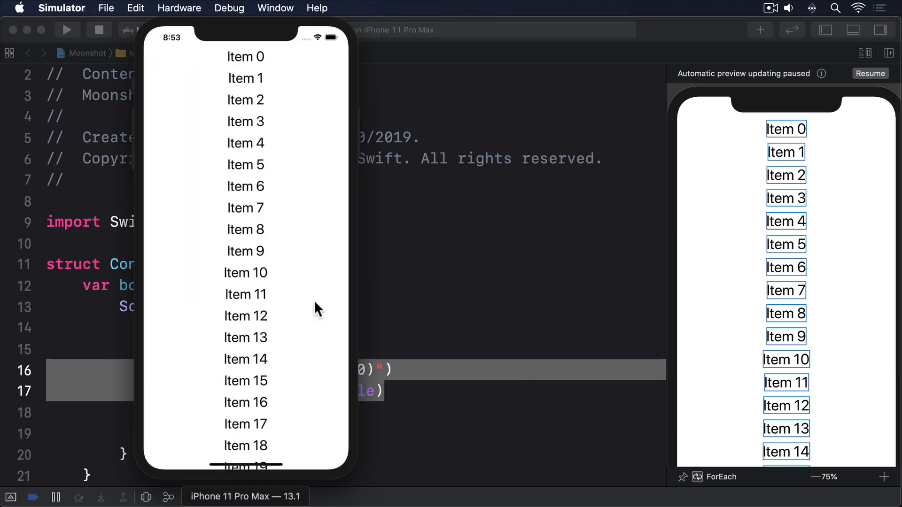
{"action": "scroll", "scroll_direction": "down", "scroll_amount": 3}
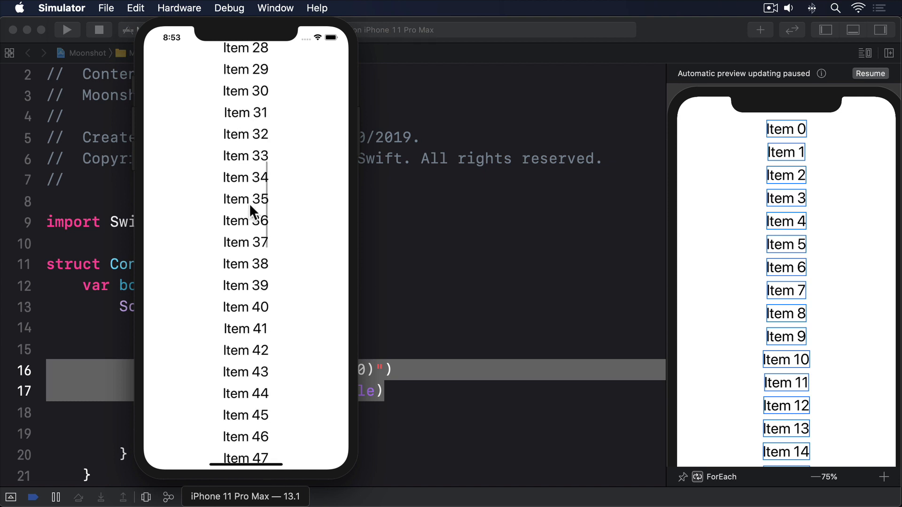
{"action": "scroll", "scroll_direction": "down", "scroll_amount": 3}
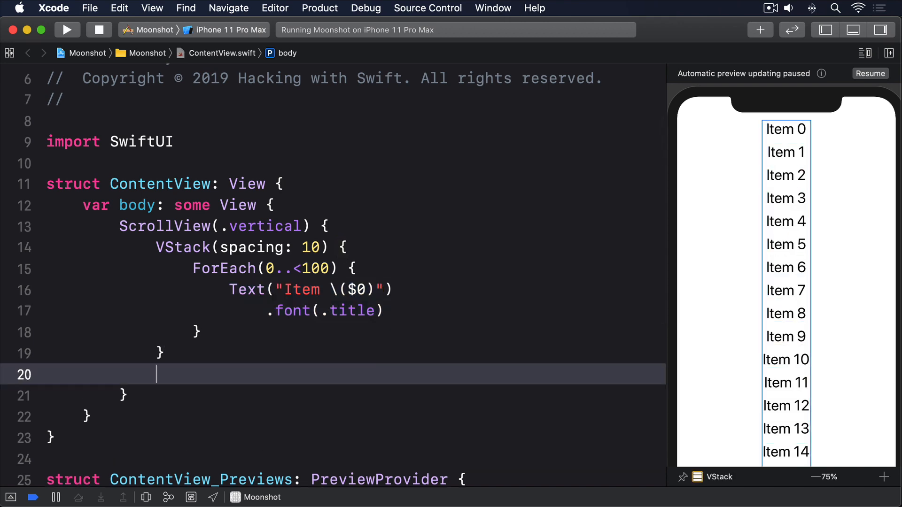
{"action": "type", "text": ".frame("}
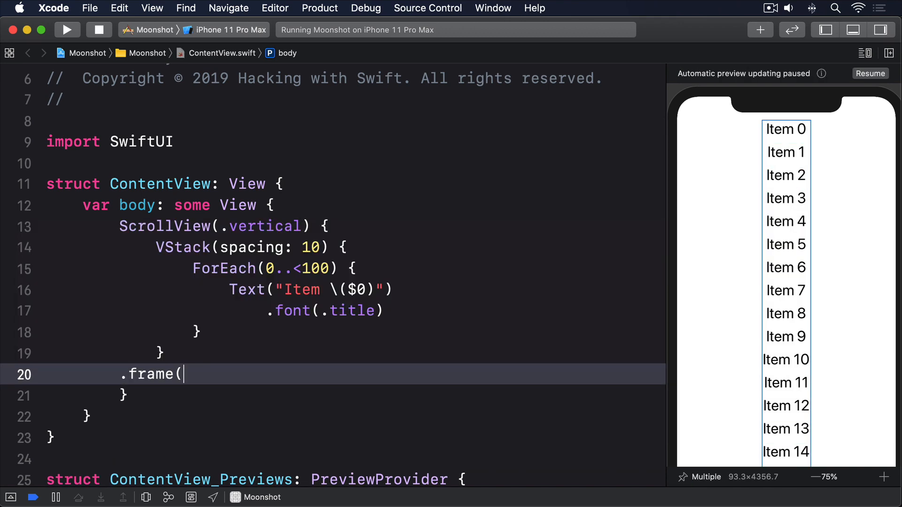
{"action": "type", "text": "maxWidth: .in"}
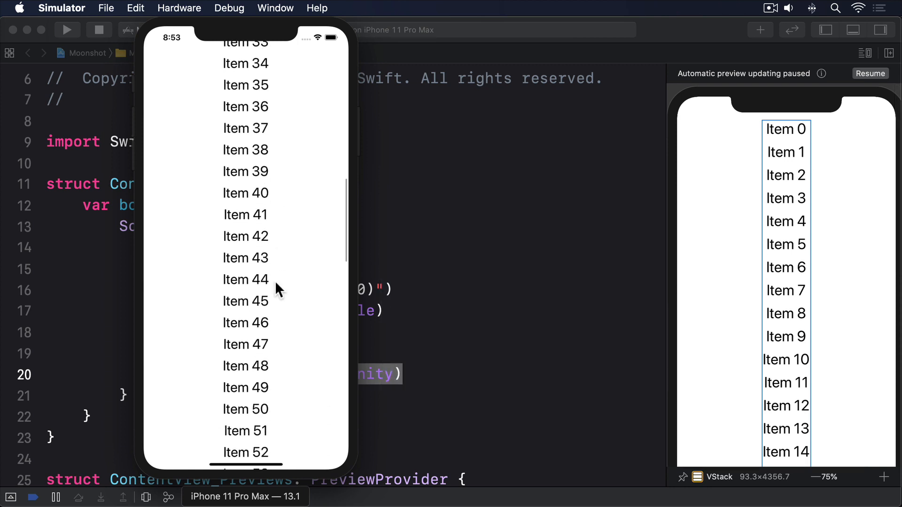
{"action": "scroll", "scroll_direction": "down", "scroll_amount": 3}
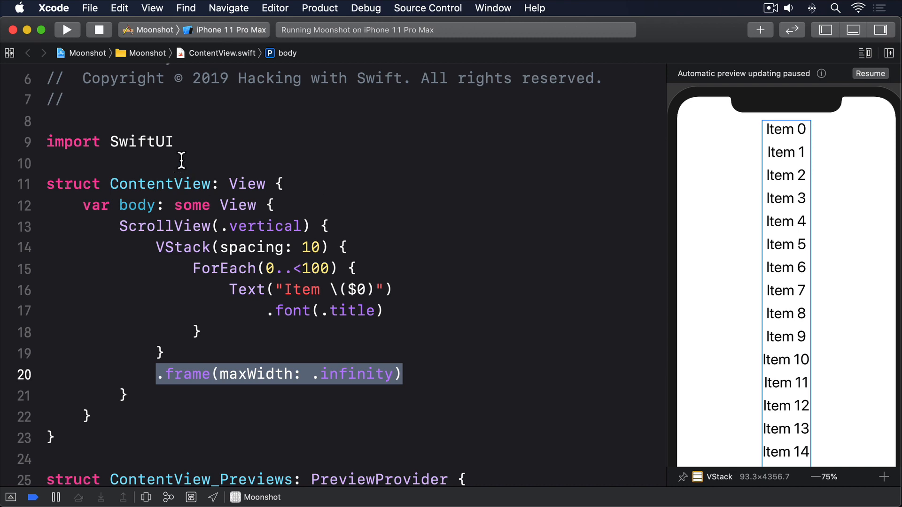
{"action": "type", "text": "struc"}
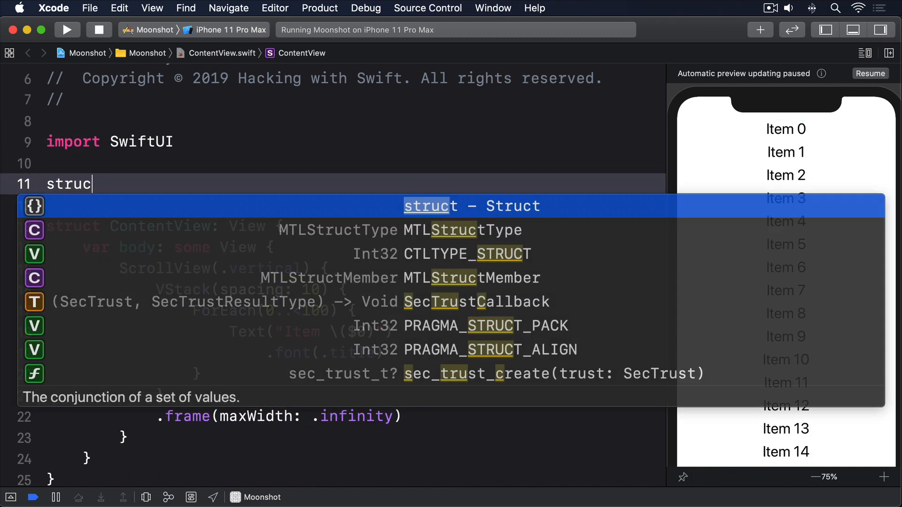
{"action": "type", "text": "CustomText: View {"}
{"action": "type", "text": "var text"}
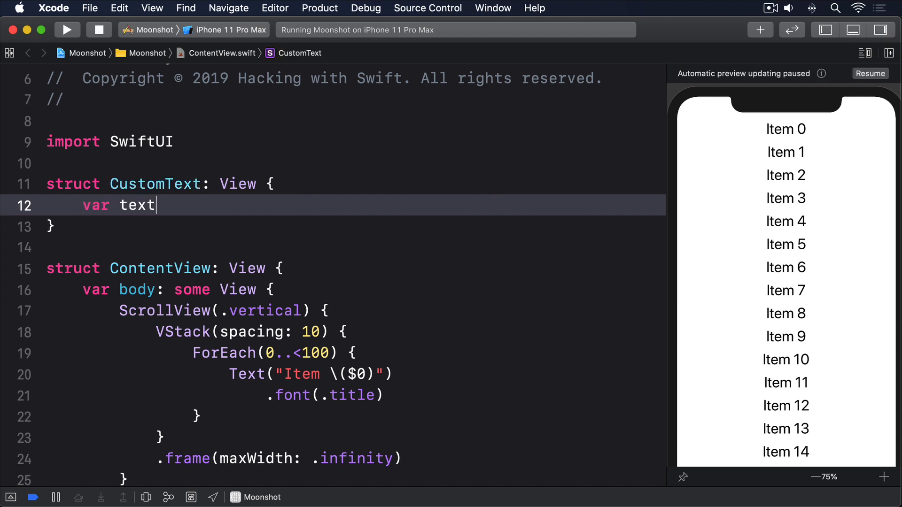
{"action": "type", "text": ": String"}
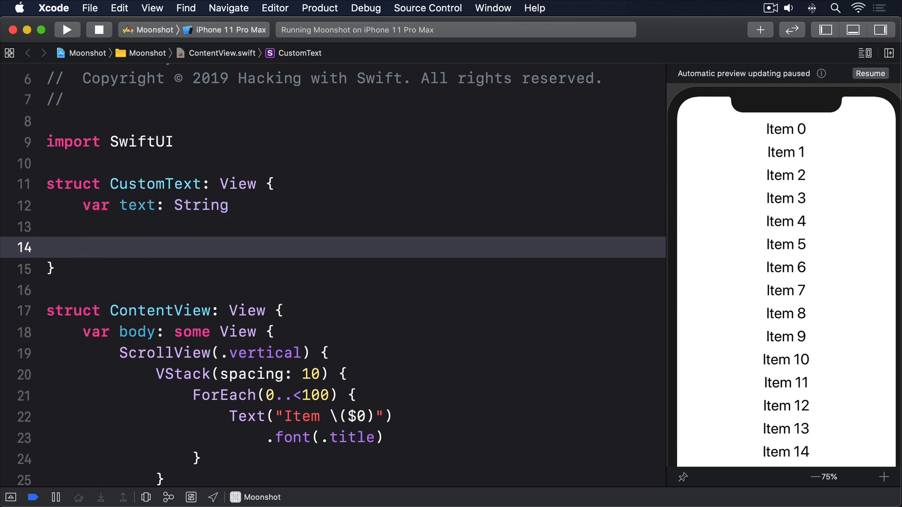
{"action": "type", "text": "var body: some View"}
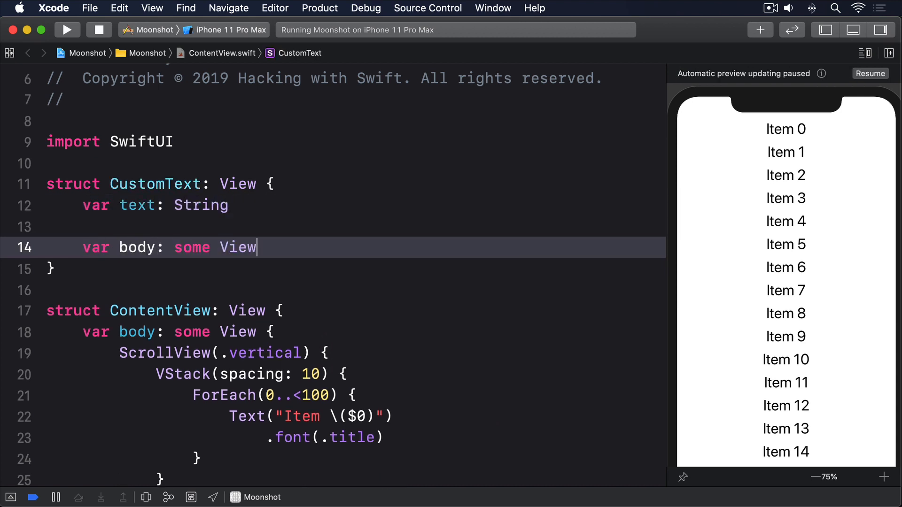
{"action": "type", "text": "{ Text(tex"}
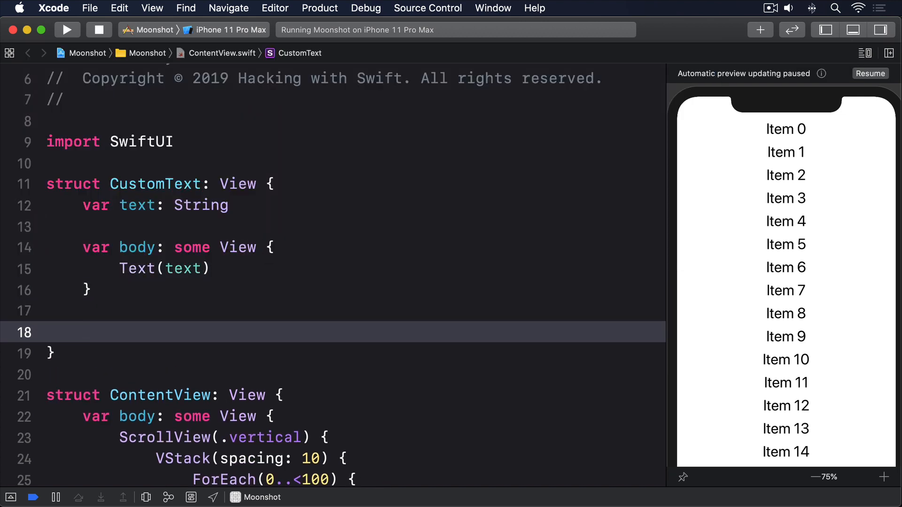
{"action": "type", "text": "init(_ tex)"}
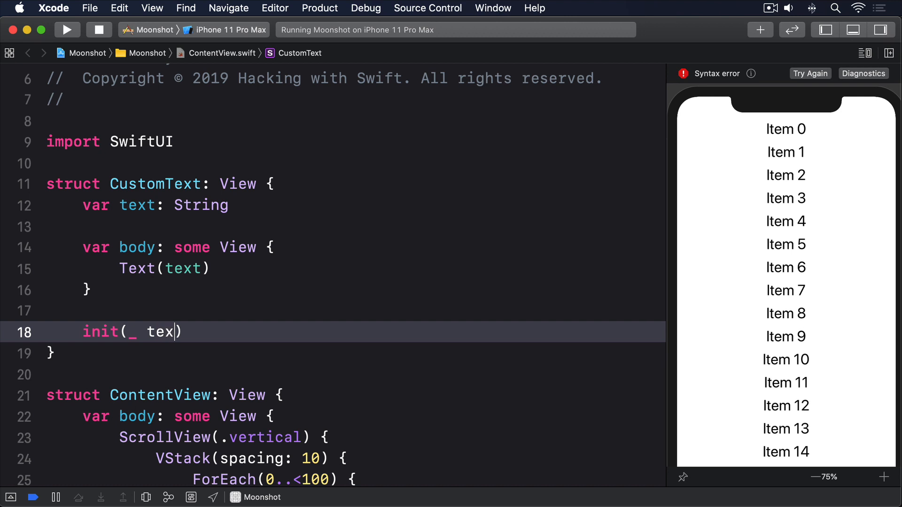
{"action": "type", "text": "t: String) {"}
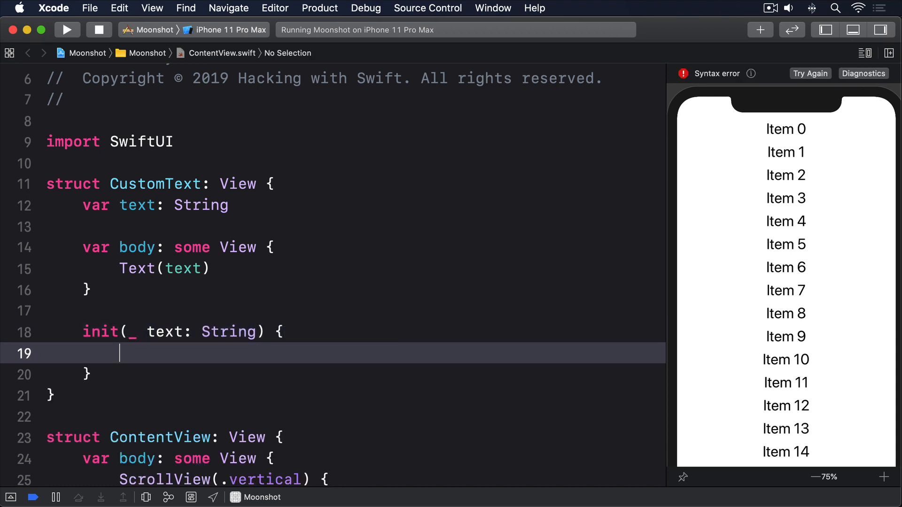
{"action": "type", "text": "print(\"Creating a Custom\")"}
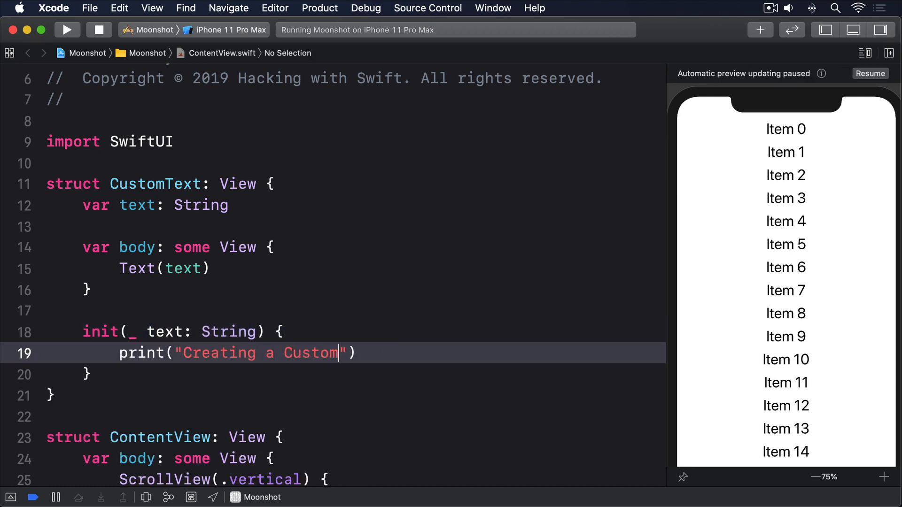
{"action": "type", "text": "Text\")"}
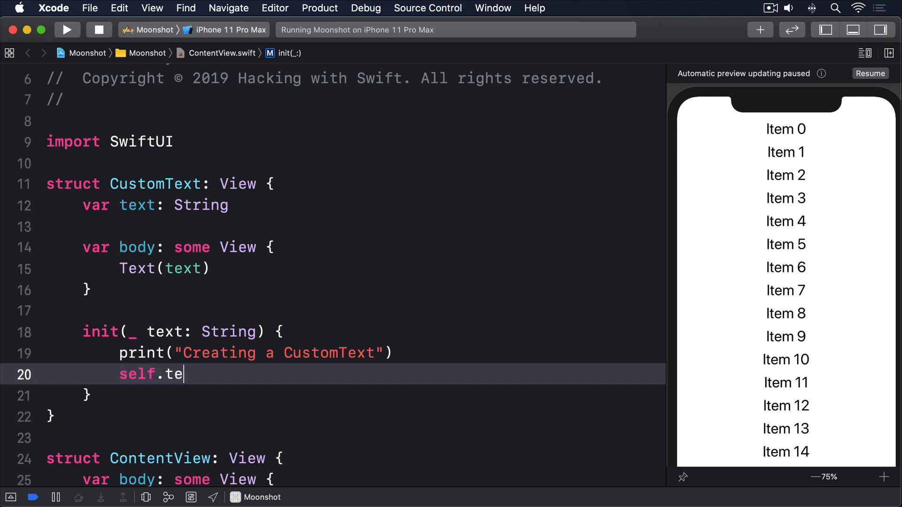
{"action": "type", "text": "xt = text"}
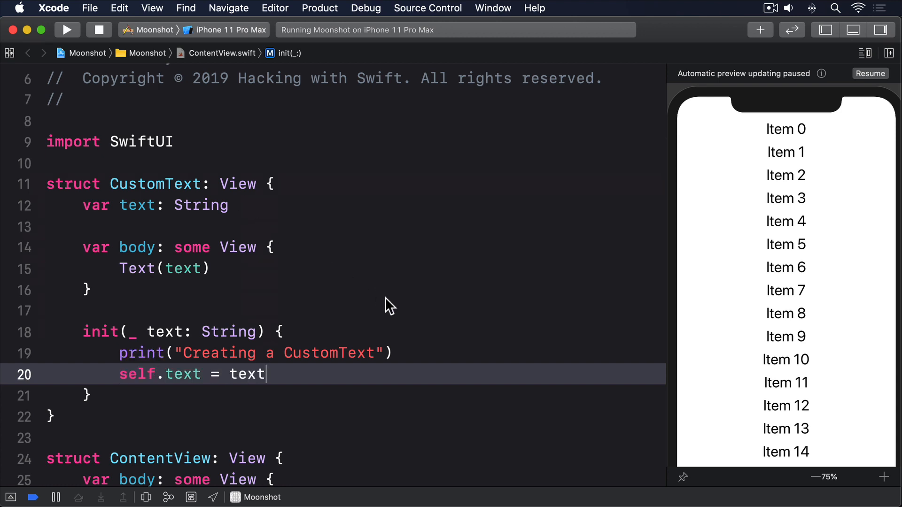
{"action": "scroll", "scroll_direction": "down", "scroll_amount": 3}
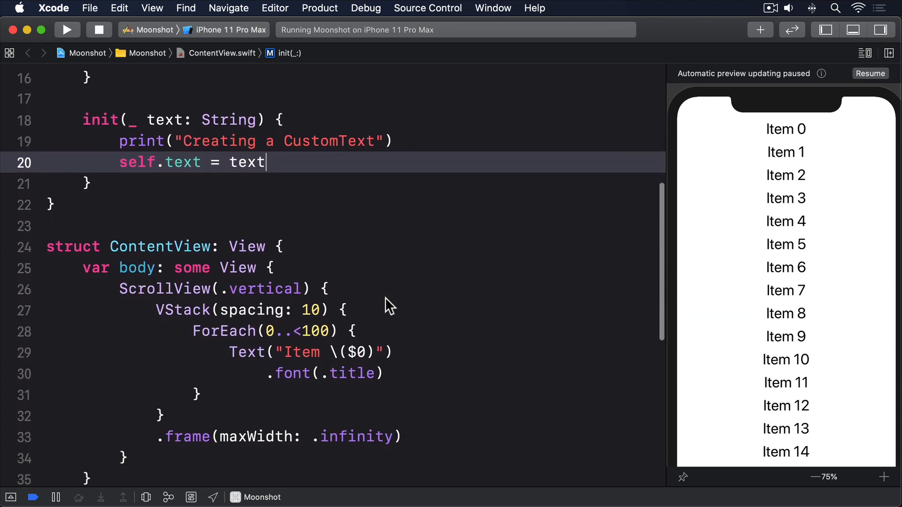